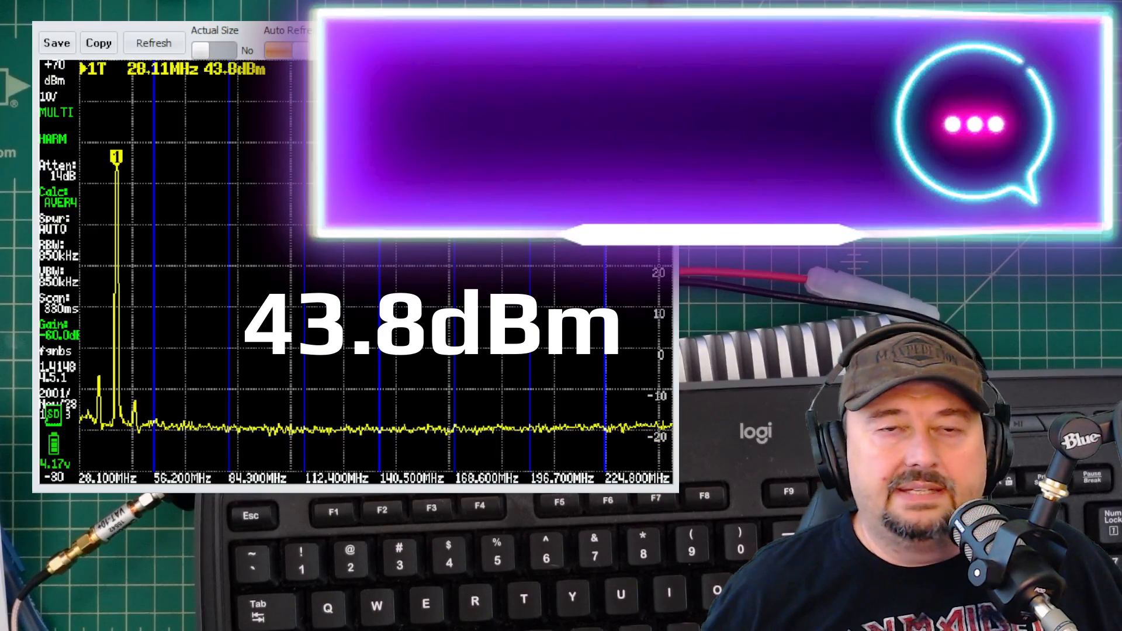
{"action": "left_click", "coordinate": [286, 49]}
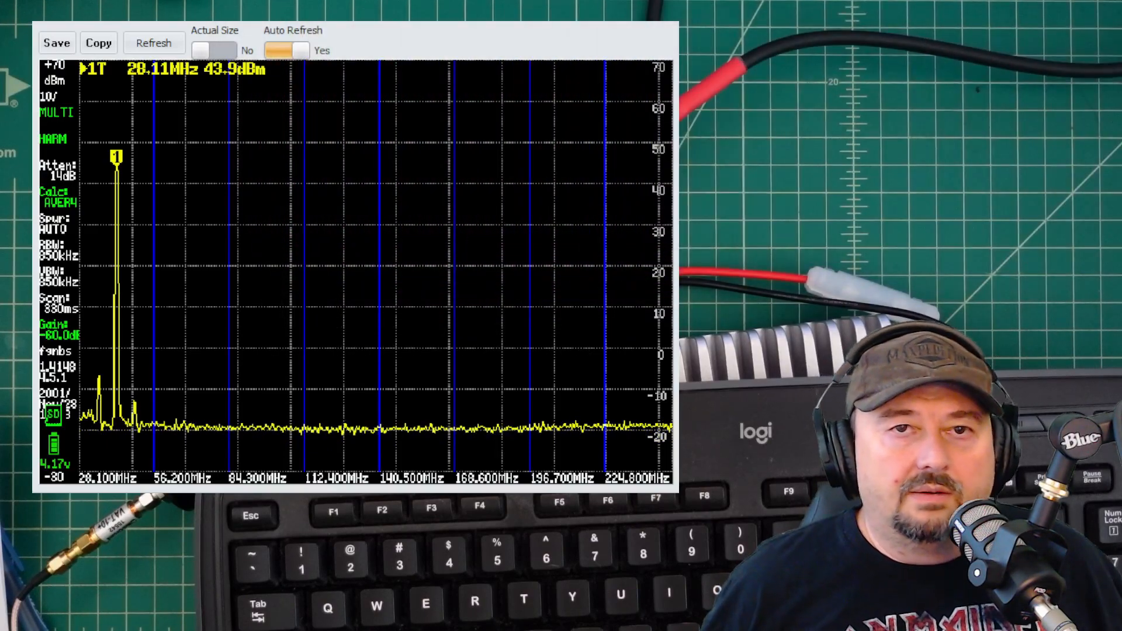